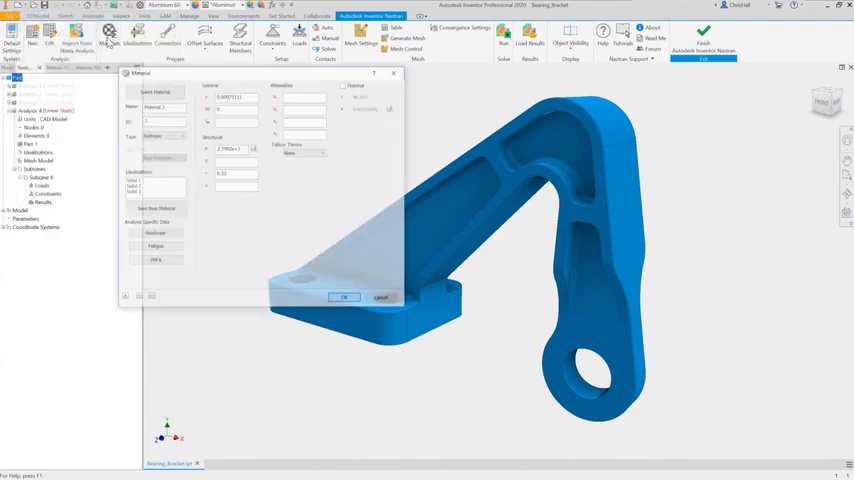
Step: Create a Solid 4 idealization using Aluminum 2014 from the Autodesk Material Library, then open Mesh Settings
click(153, 90)
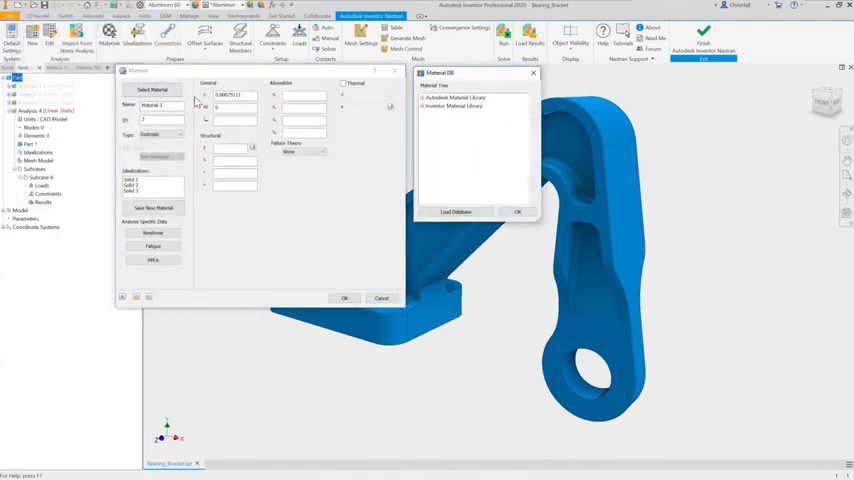
click(456, 97)
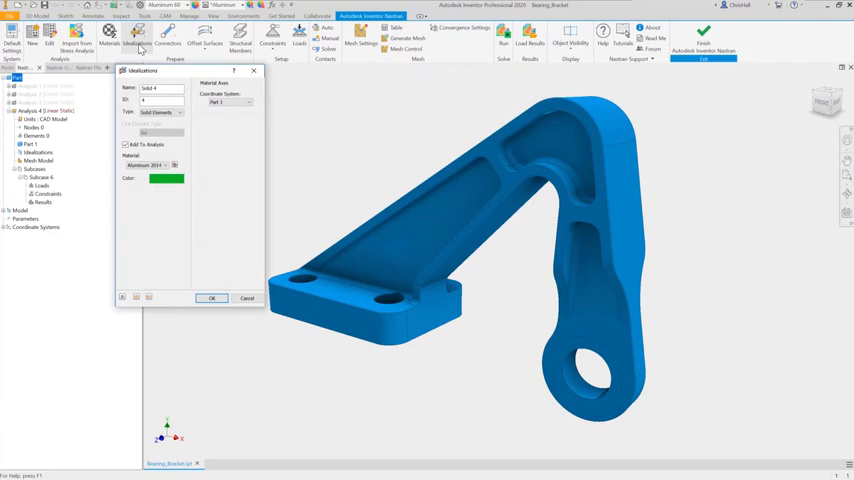
click(211, 297)
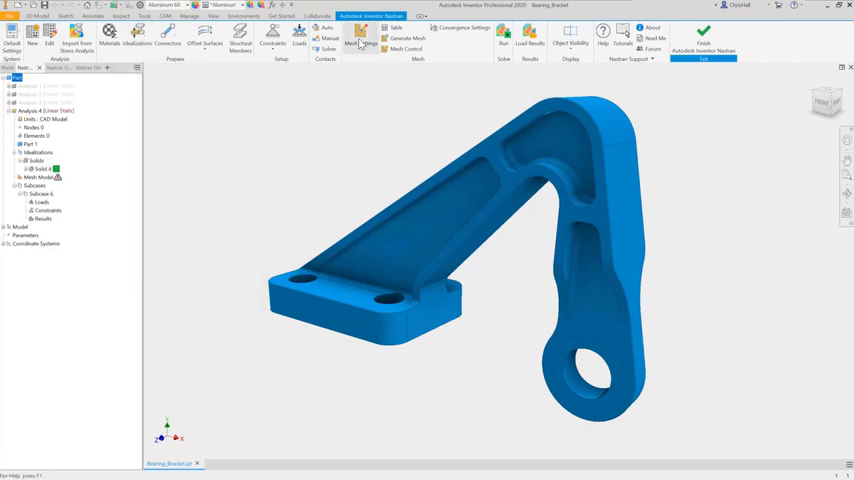
click(360, 42)
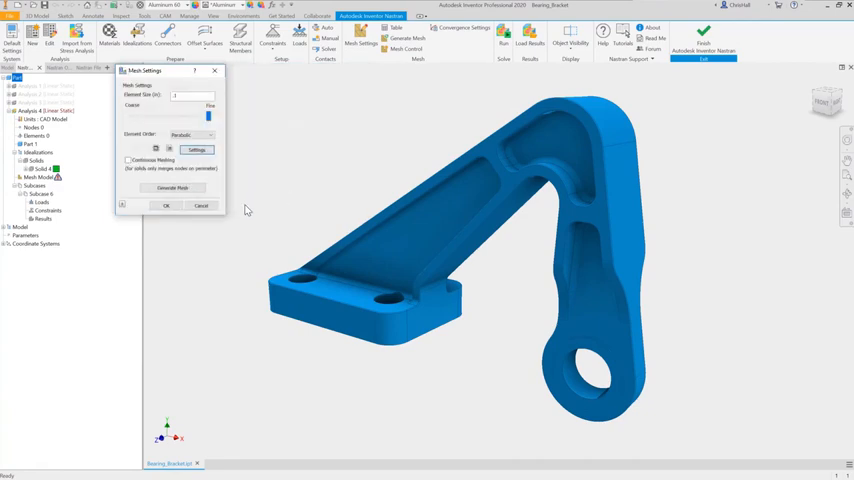
Step: Generate the bracket mesh and apply a 1250 lbf force load in X
click(166, 206)
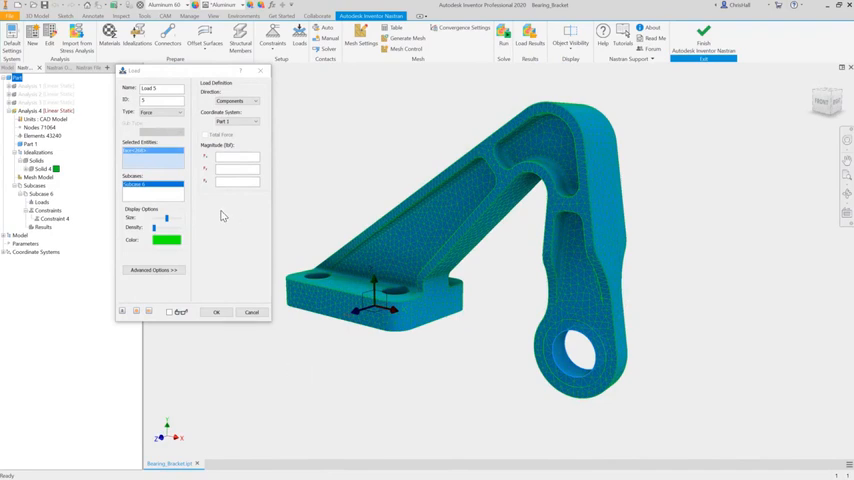
text(129)
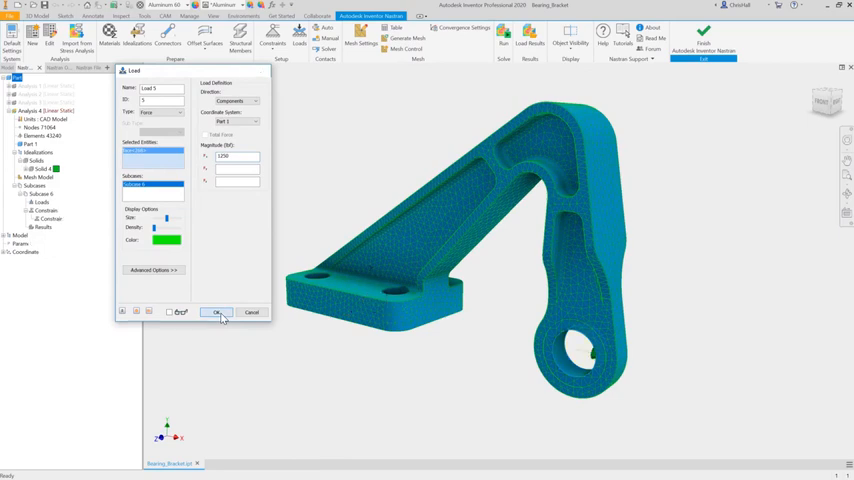
click(216, 312)
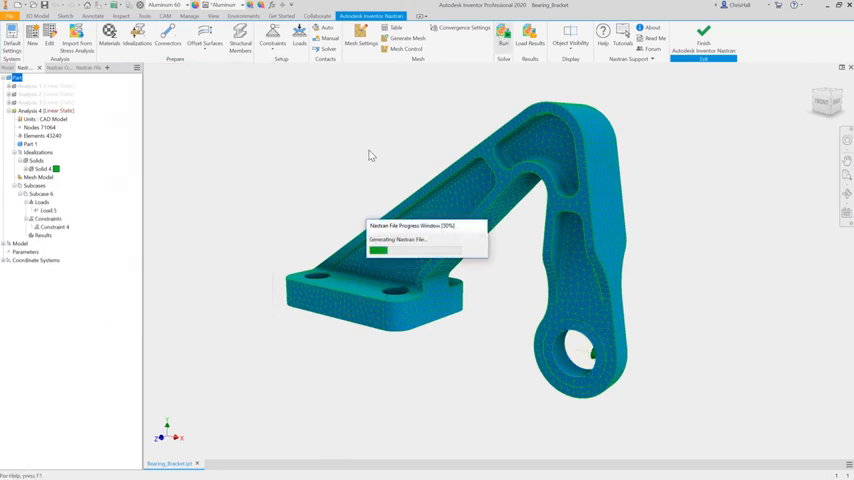